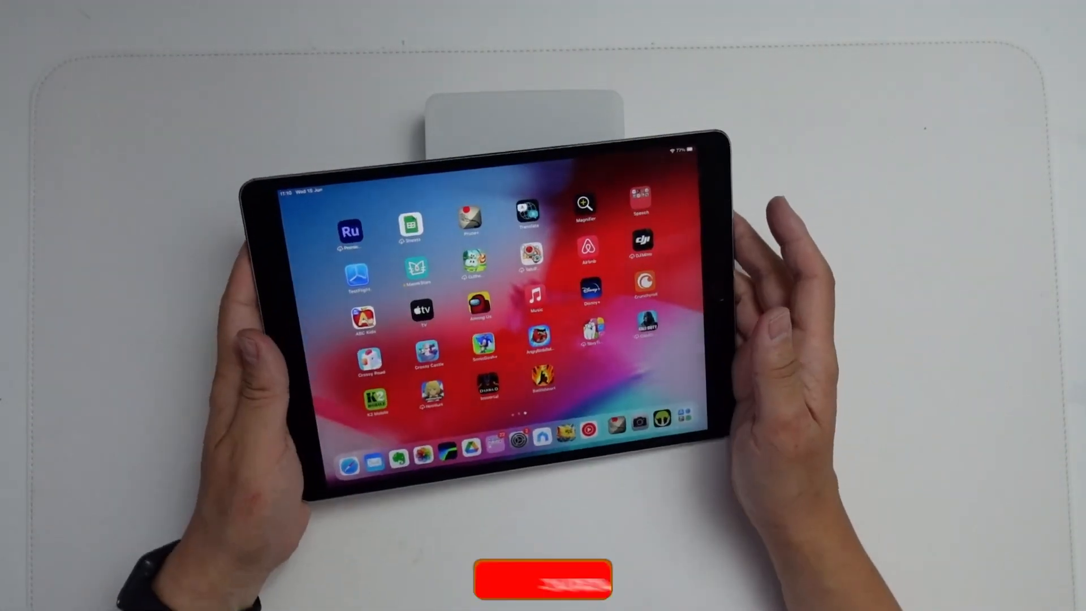
Step: Launch the Settings app from the Home Screen
click(542, 578)
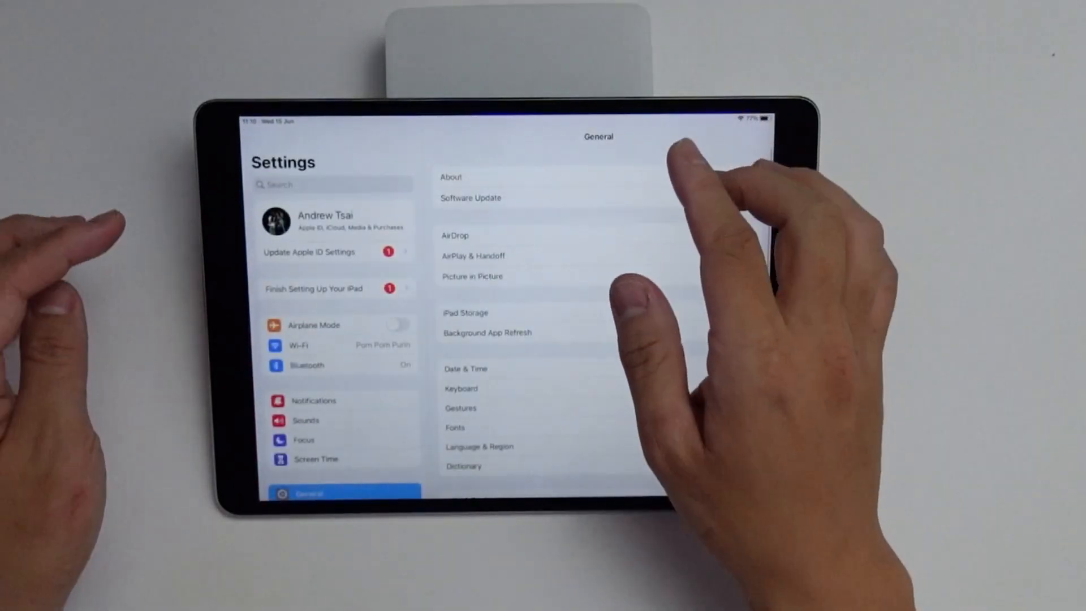
Step: Check that iCloud Backup is on with a recent backup, then go Home
click(326, 221)
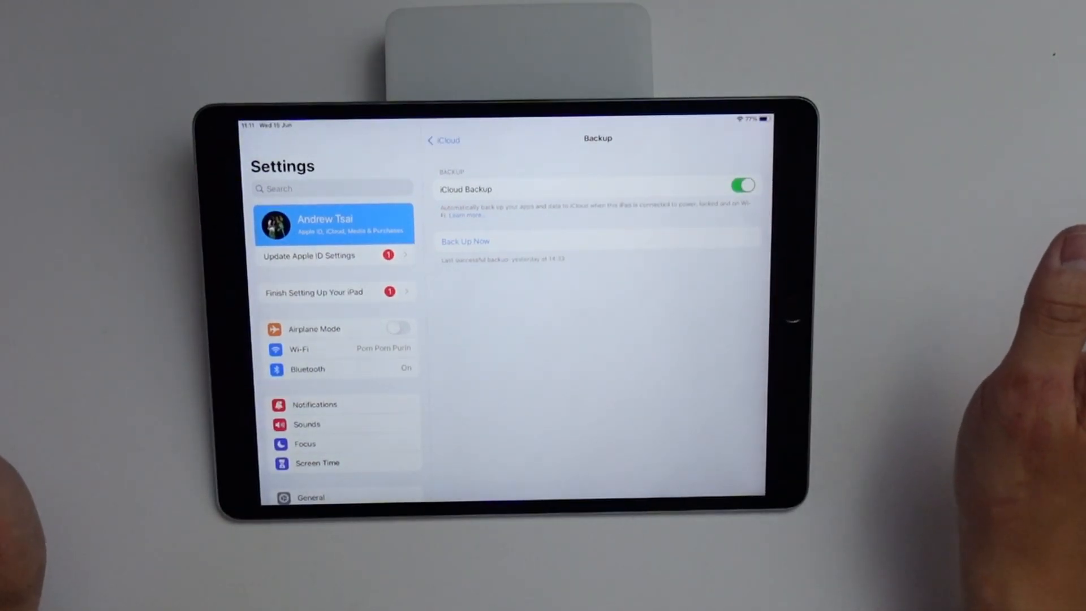
key(home)
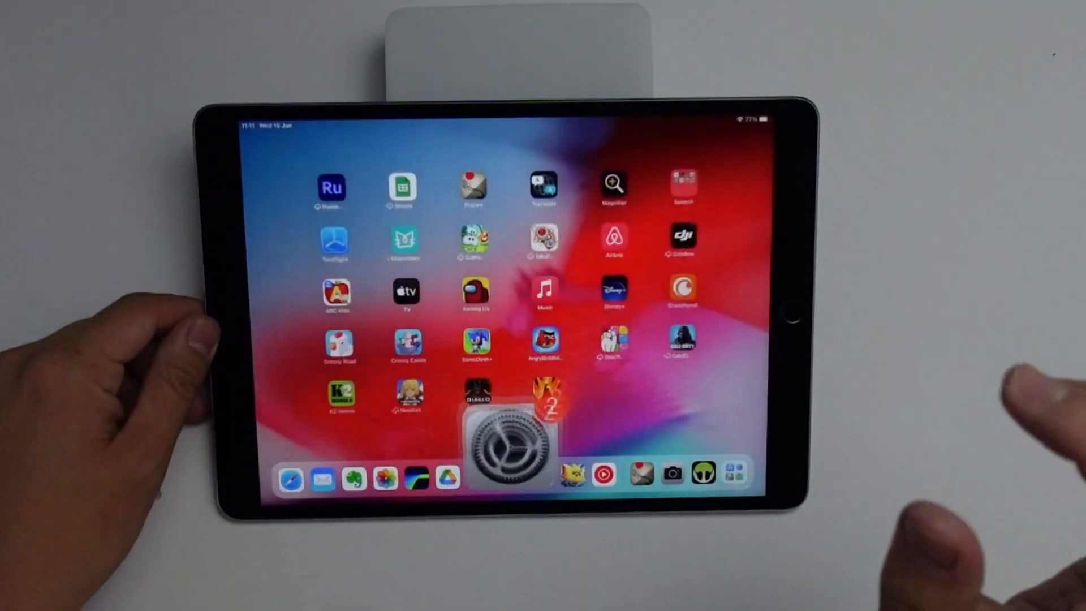
Step: Reopen Settings, select General, and scroll down its list
click(512, 440)
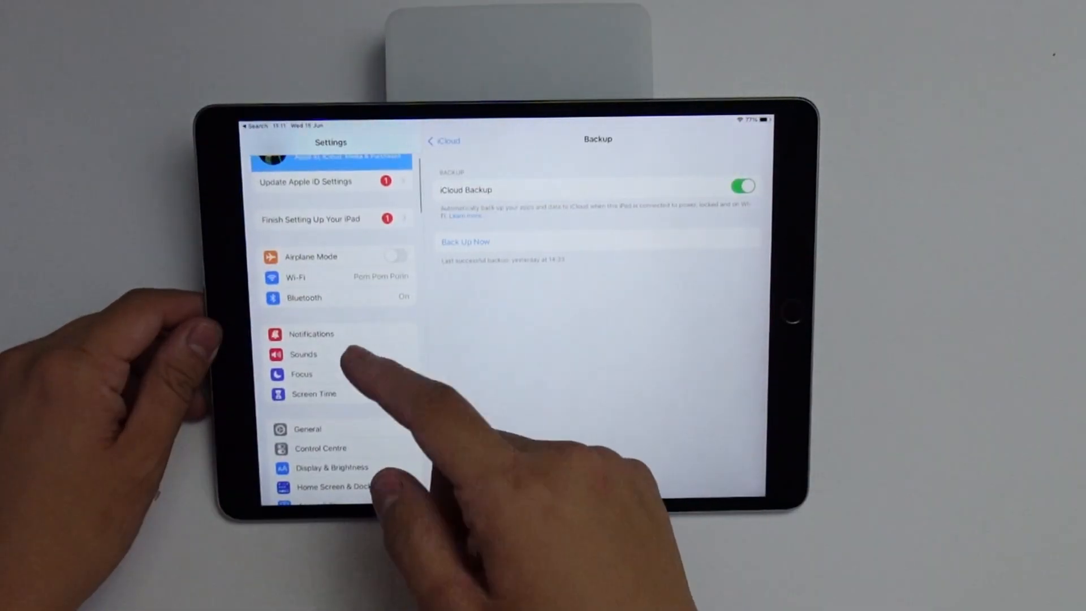
click(308, 429)
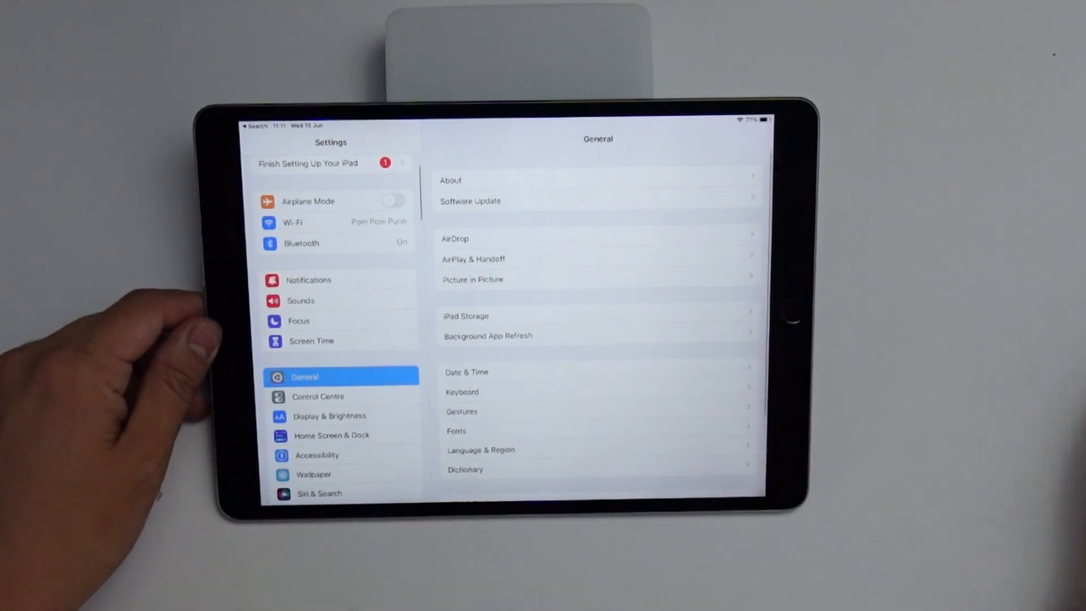
scroll(down, 3)
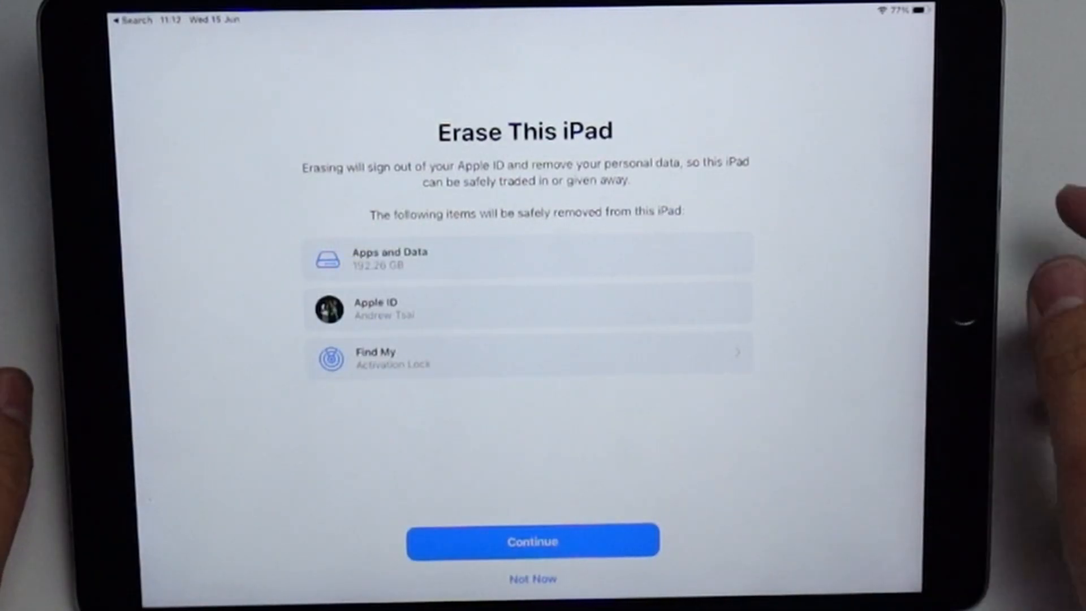
Step: Continue past the Erase This iPad summary of apps, Apple ID and Find My
click(533, 540)
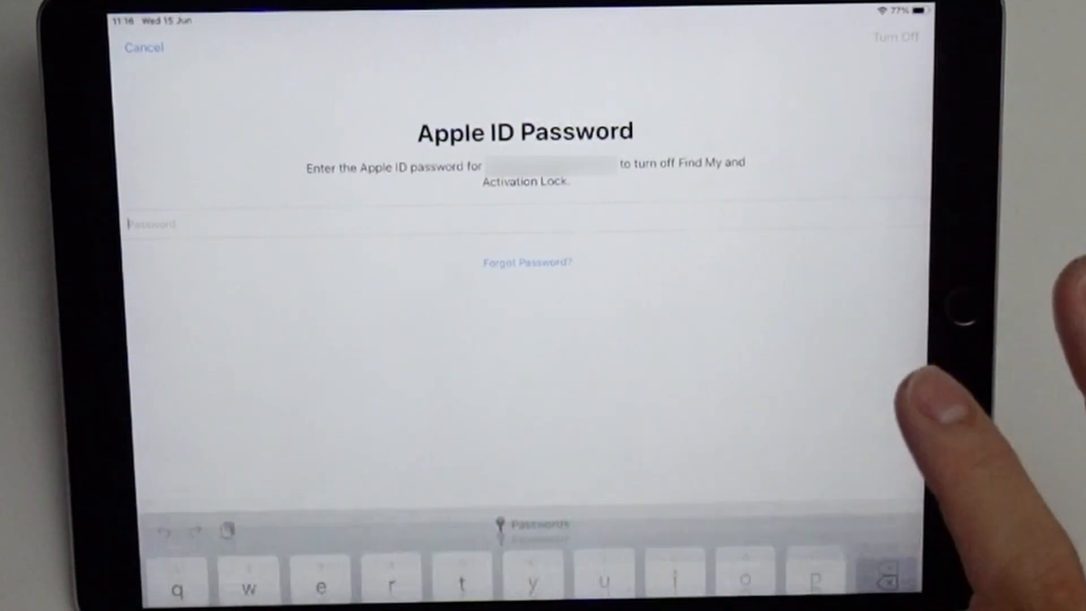
Step: Turn off Find My and Activation Lock, then confirm erasing all content and settings
click(895, 37)
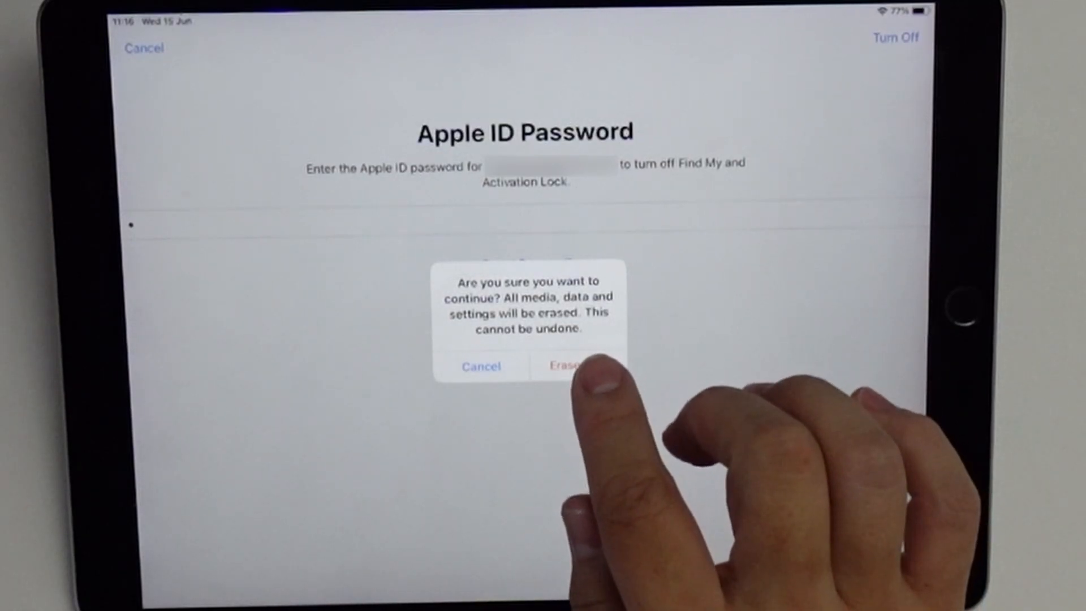
click(565, 366)
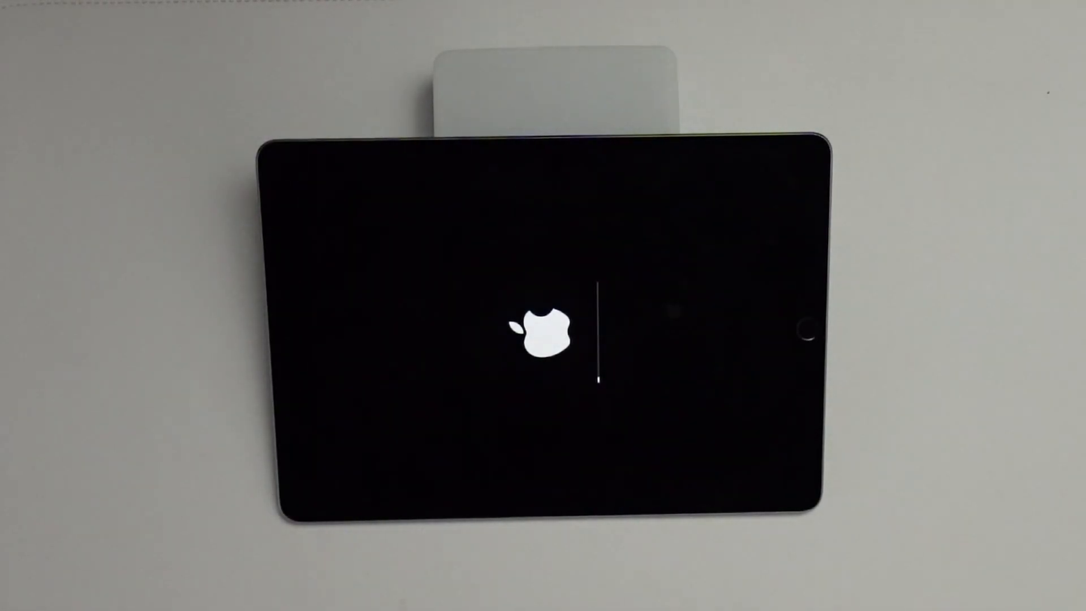